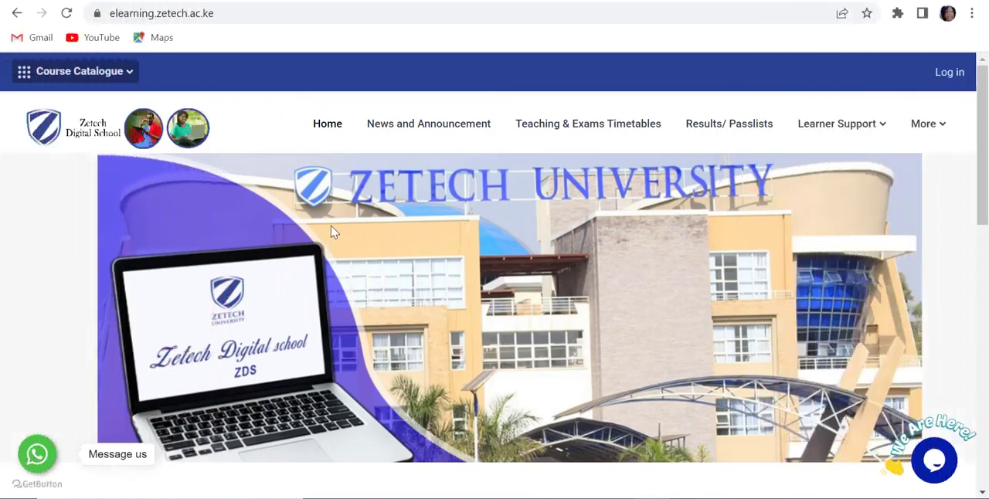
mouse_move(328, 229)
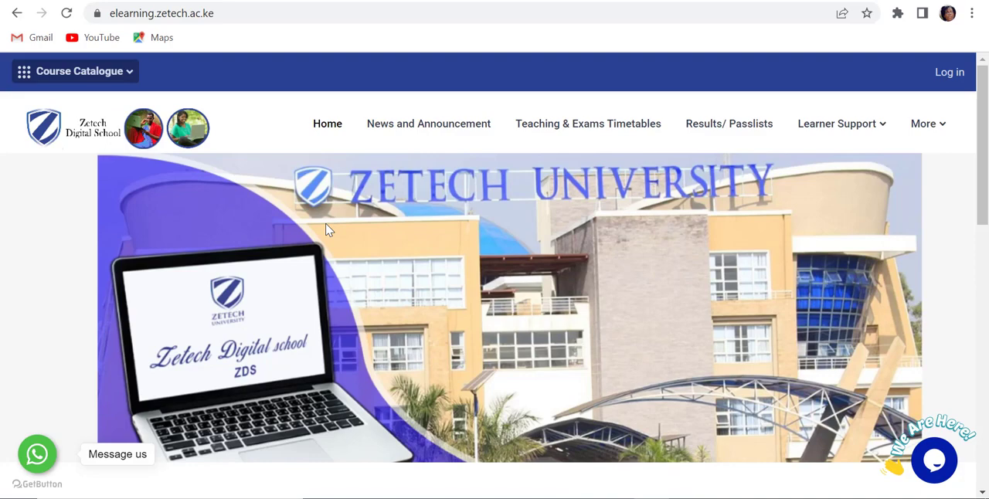
Sign in to the Zetech elearning site and land on the personal dashboard.
left_click(161, 12)
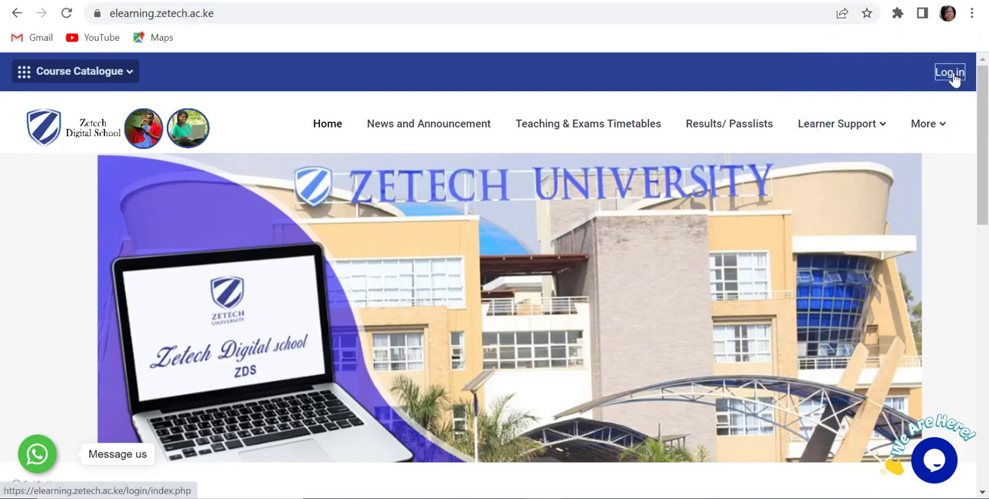
left_click(949, 71)
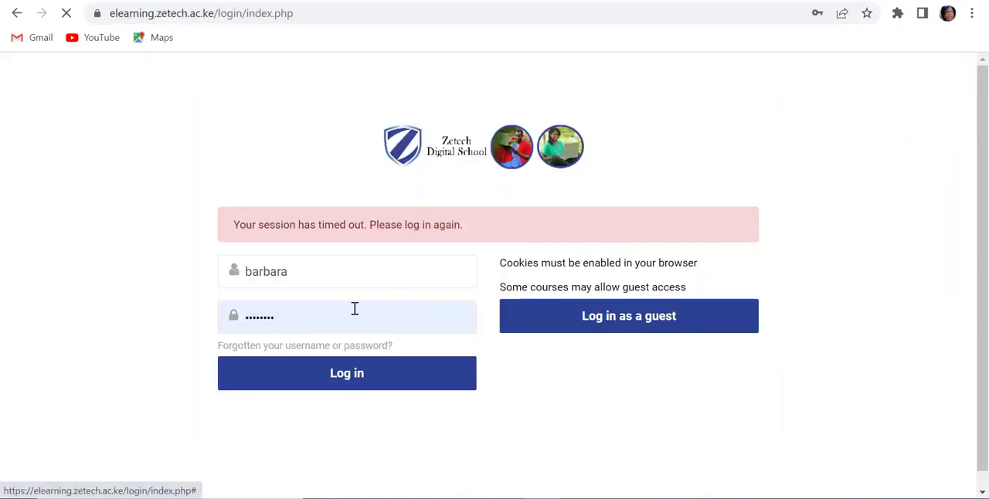
left_click(346, 374)
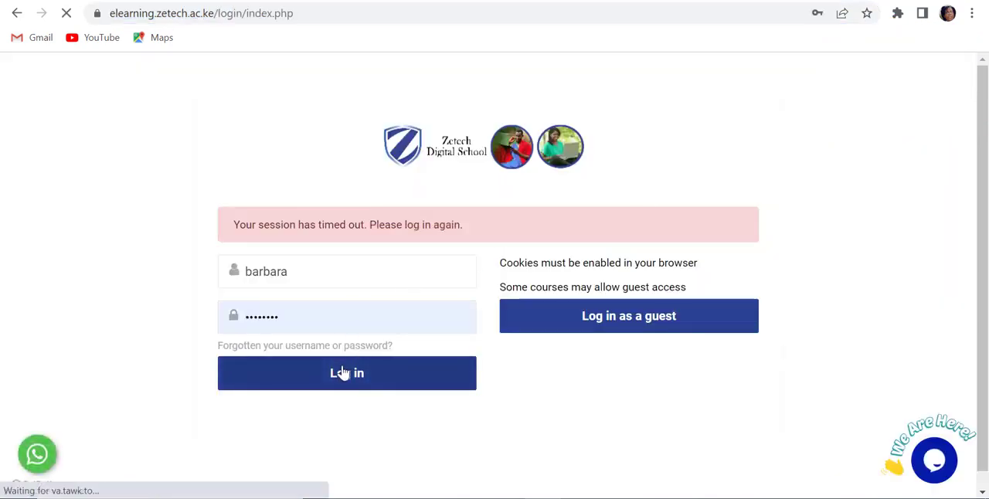
left_click(346, 374)
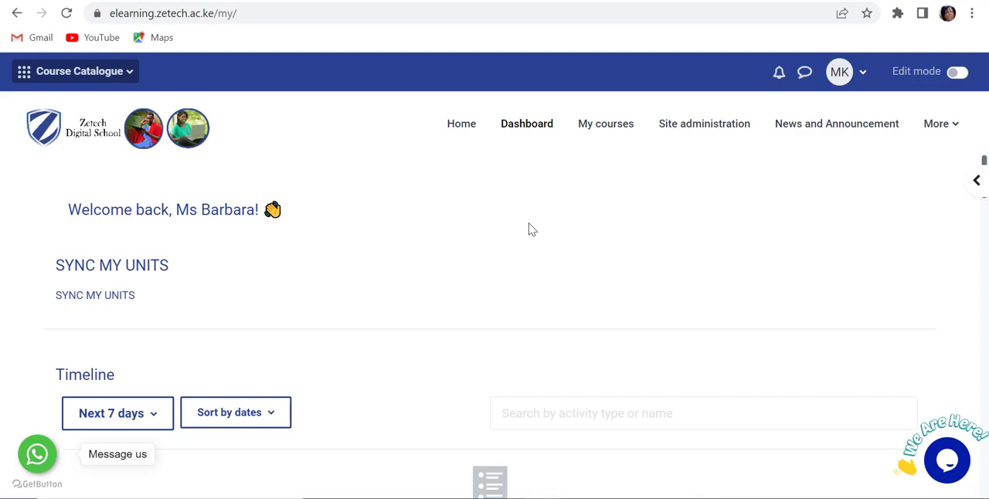
mouse_move(575, 197)
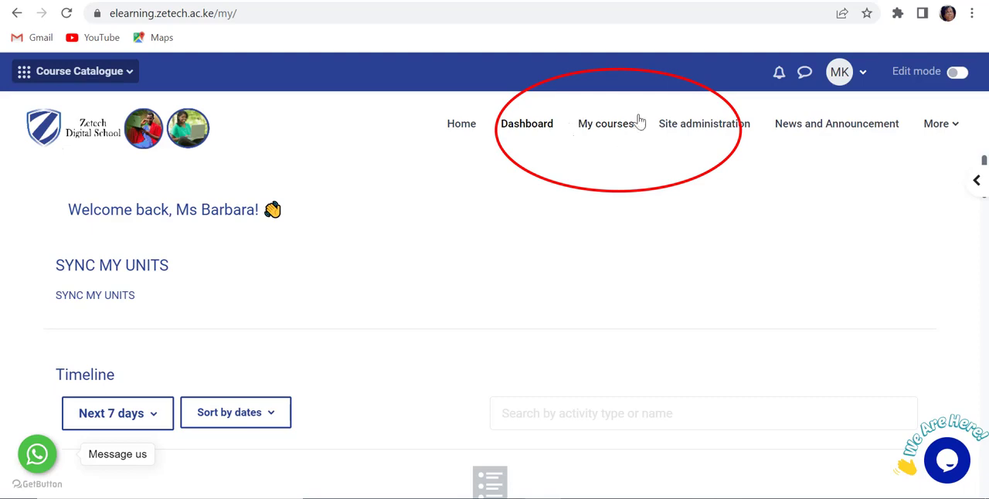
Go to My courses and browse the course filter choices.
left_click(605, 123)
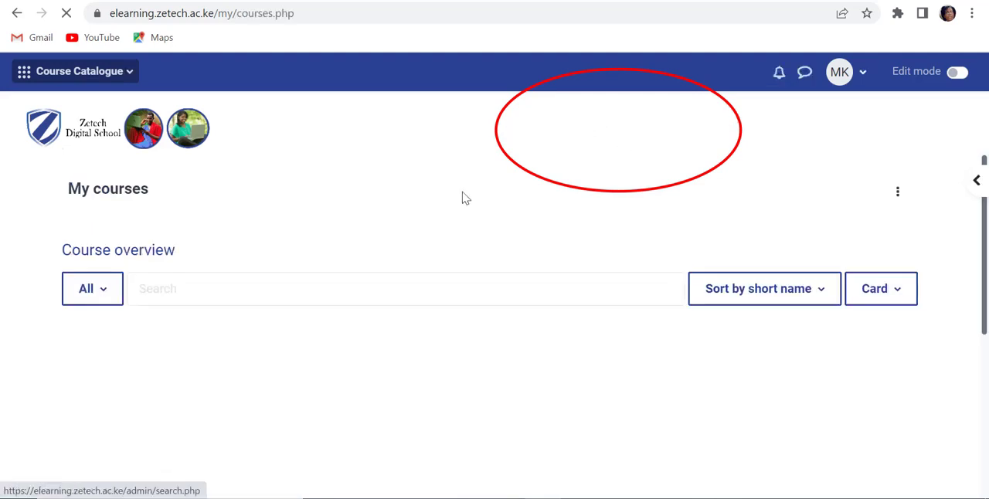
left_click(93, 287)
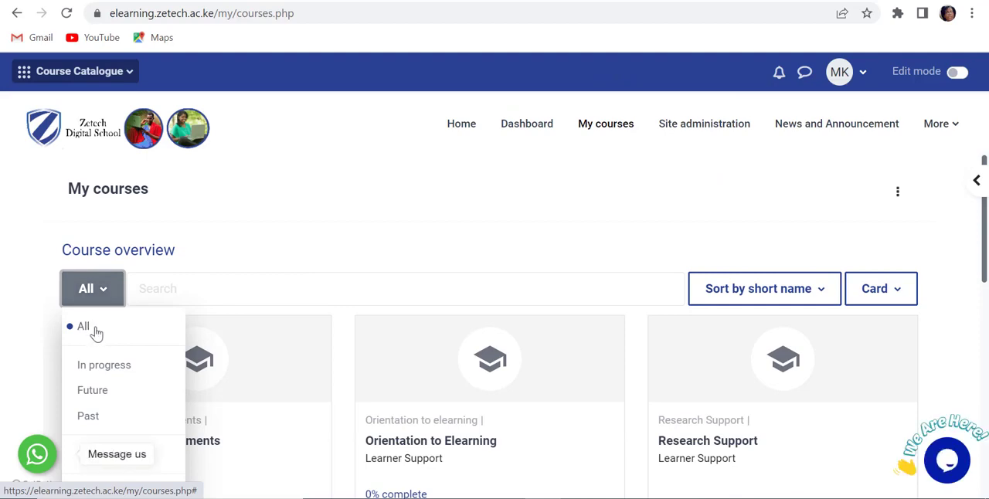
scroll("down", 3)
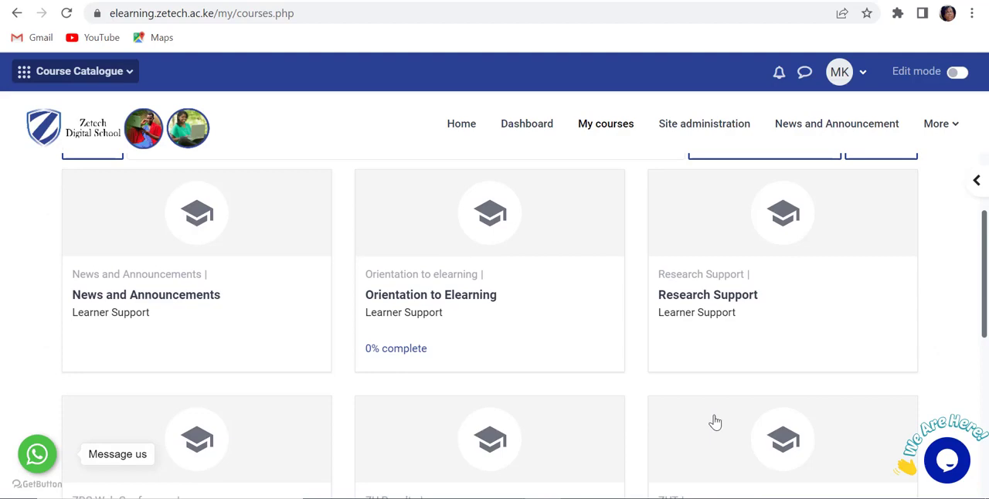
scroll("up", 3)
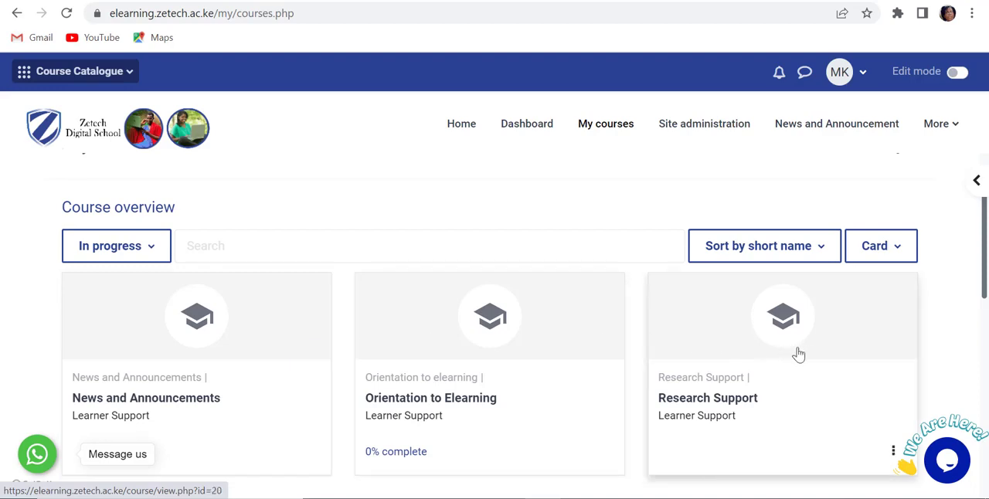
mouse_move(414, 365)
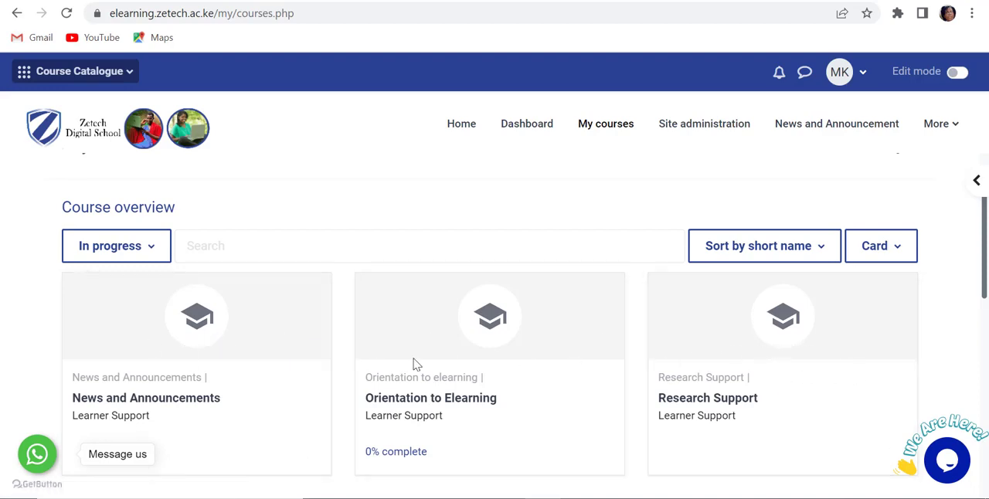
Filter the overview to past courses, then show all courses again.
left_click(115, 246)
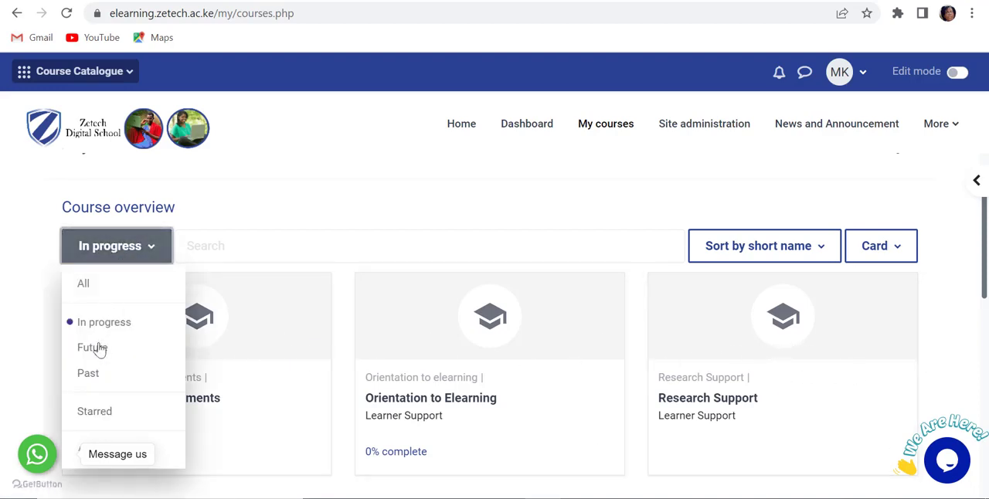
left_click(93, 348)
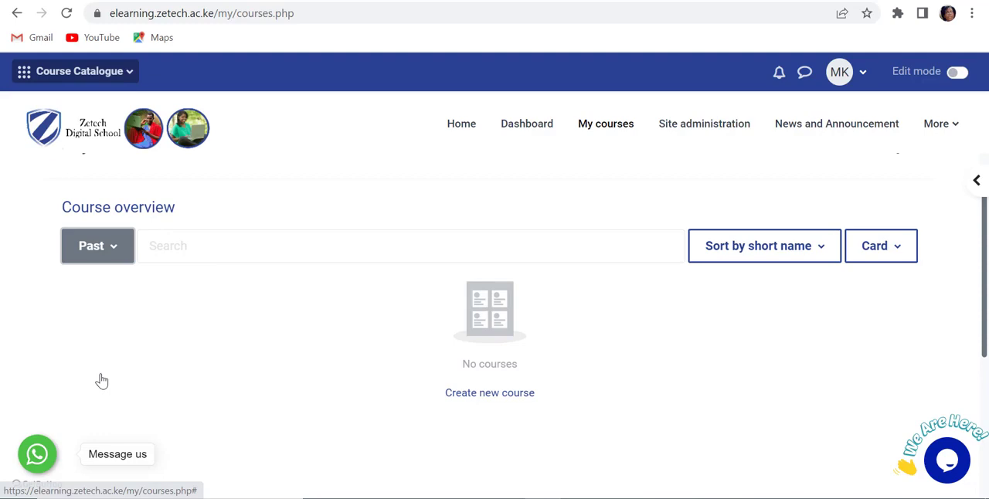
left_click(97, 245)
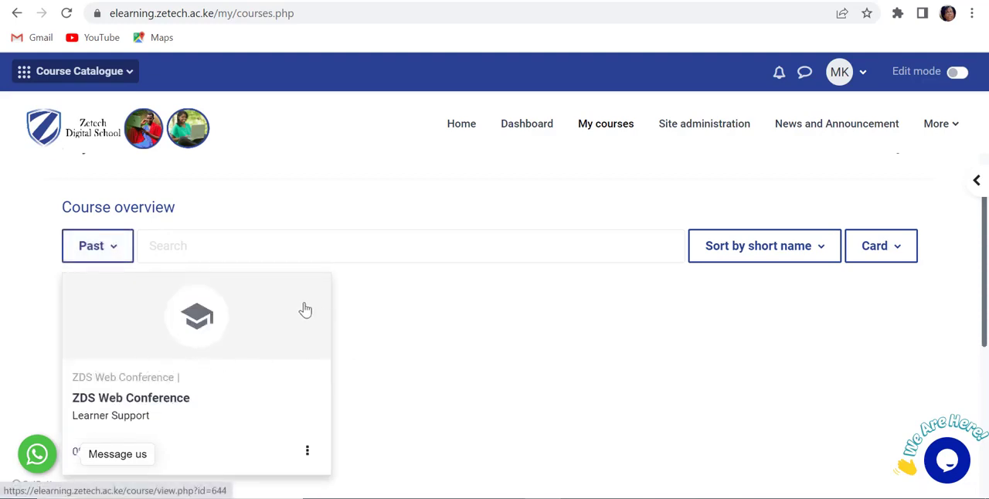
mouse_move(188, 312)
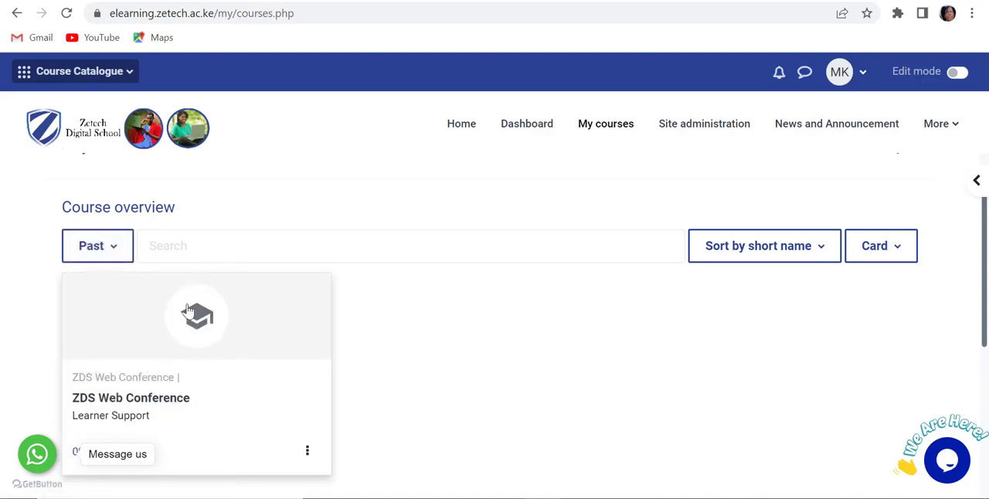
left_click(96, 244)
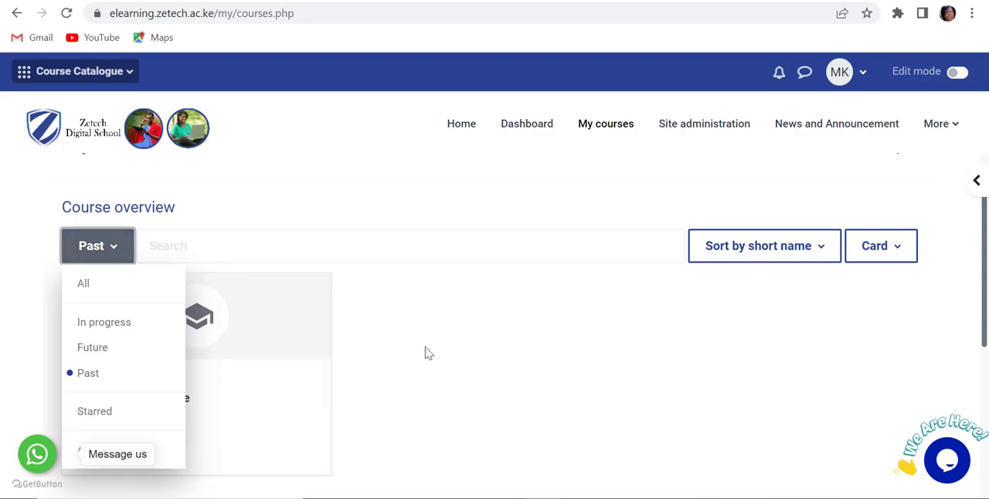
left_click(84, 282)
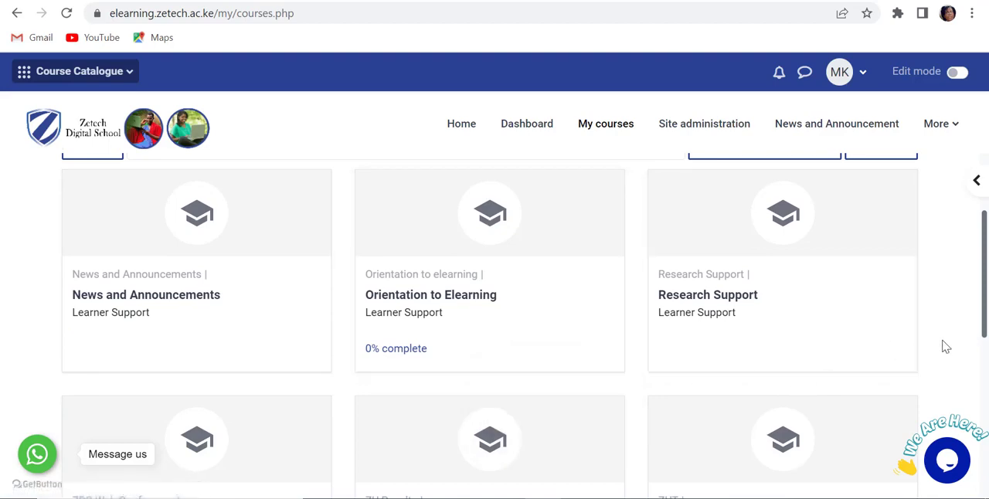
Switch the course overview layout from card to list, then to summary view.
scroll("up", 3)
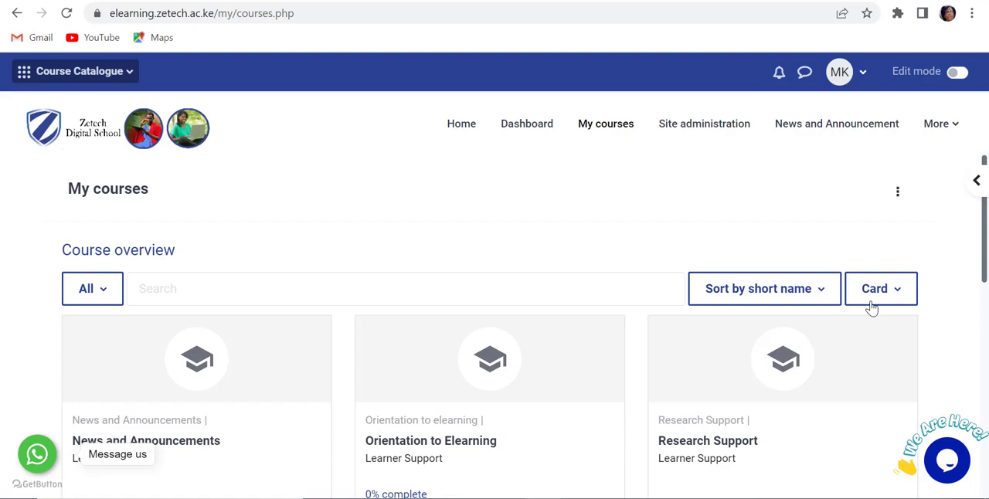
left_click(880, 287)
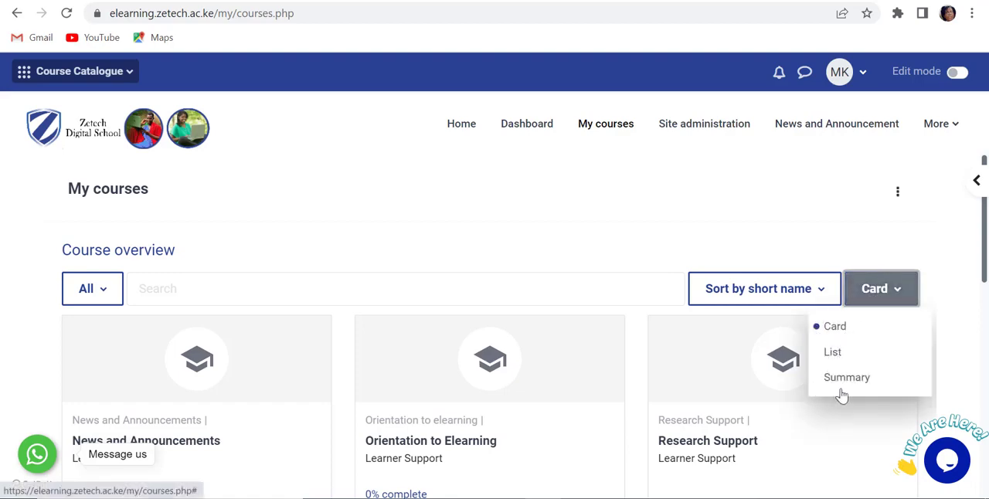
left_click(831, 352)
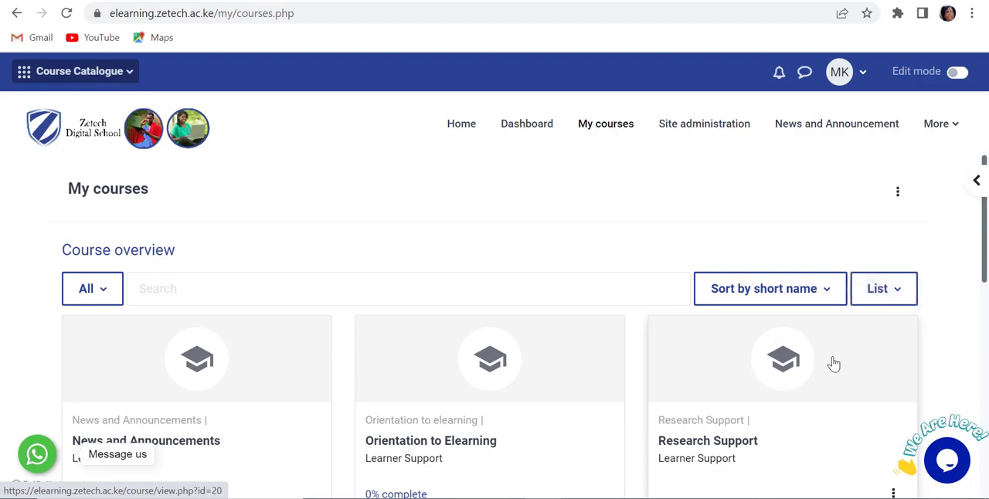
left_click(884, 287)
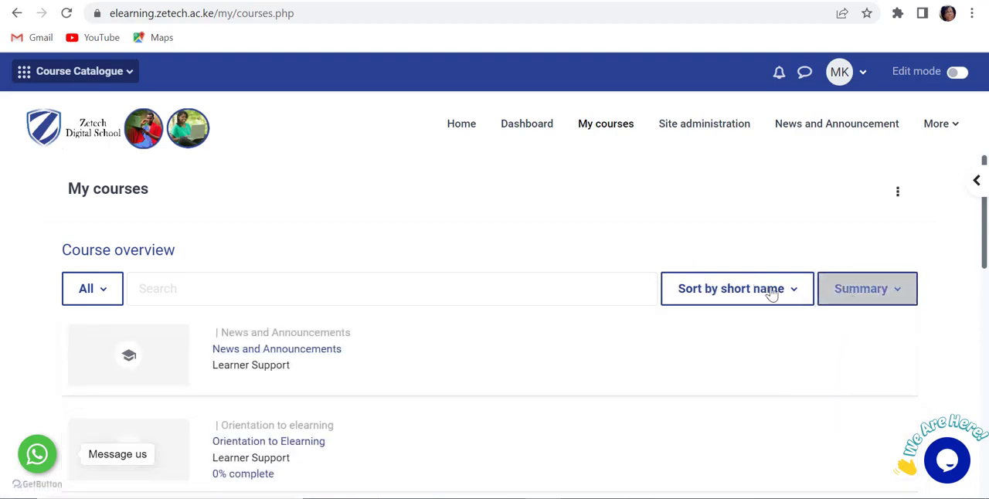
Try sorting by course name and short name, ending sorted by last accessed.
left_click(735, 288)
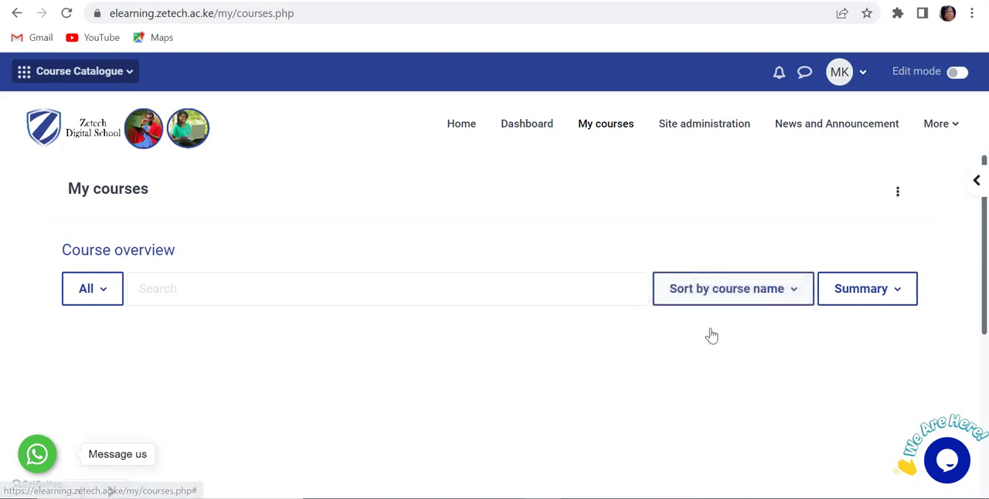
left_click(732, 287)
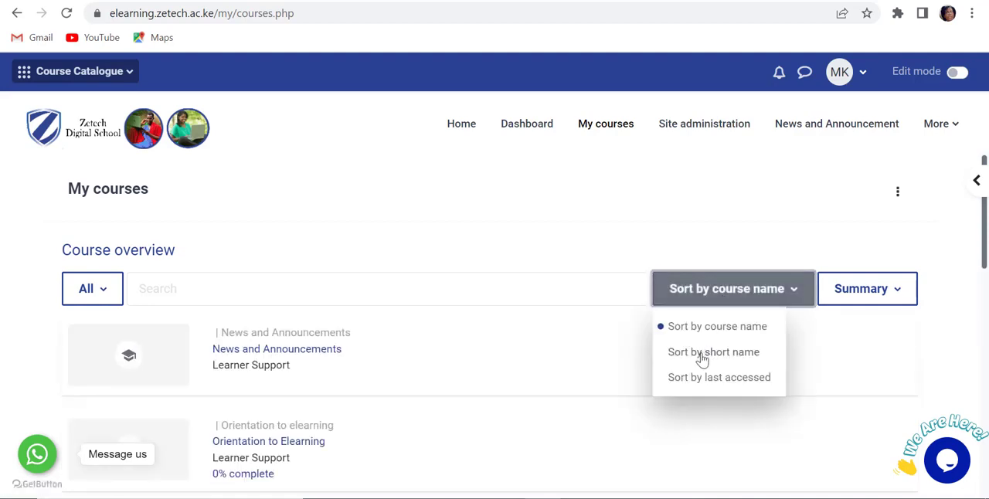
left_click(714, 353)
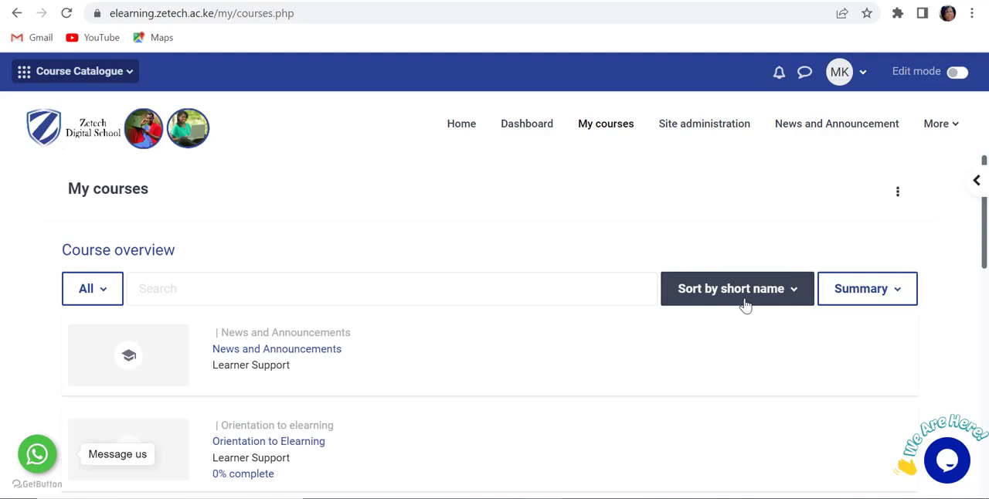
left_click(735, 288)
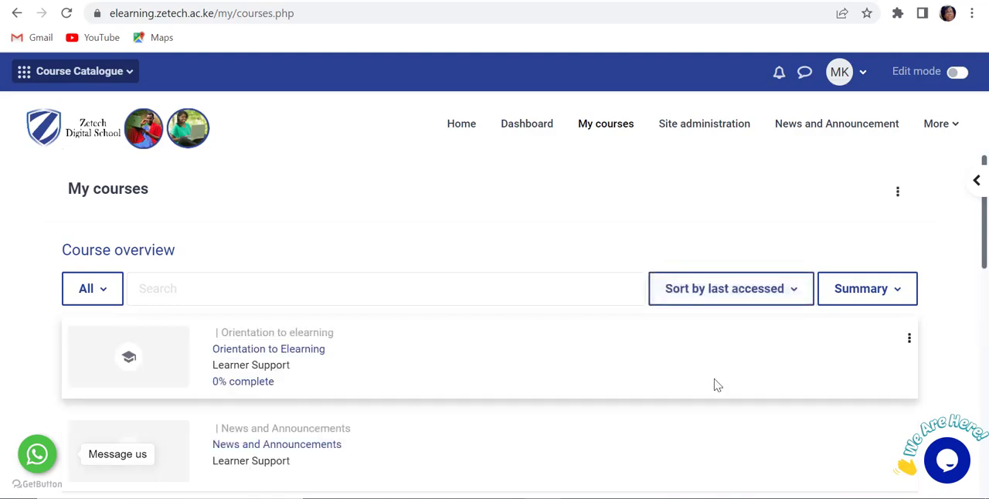